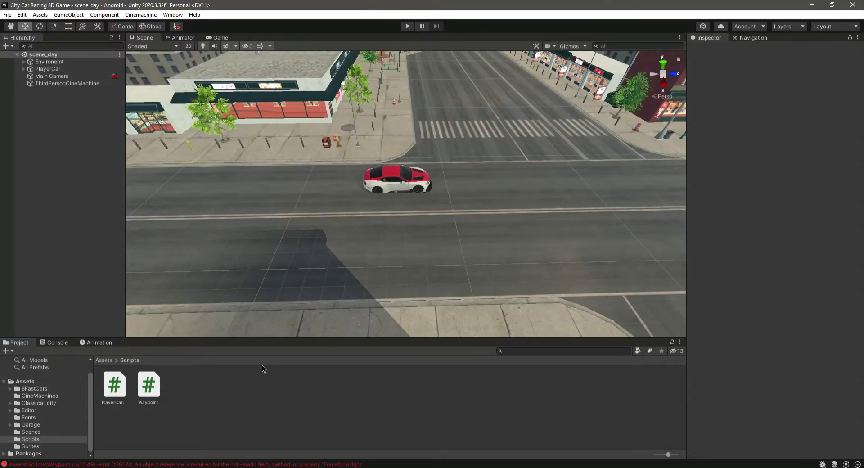
{"action": "mouse_move", "coordinate": [262, 374]}
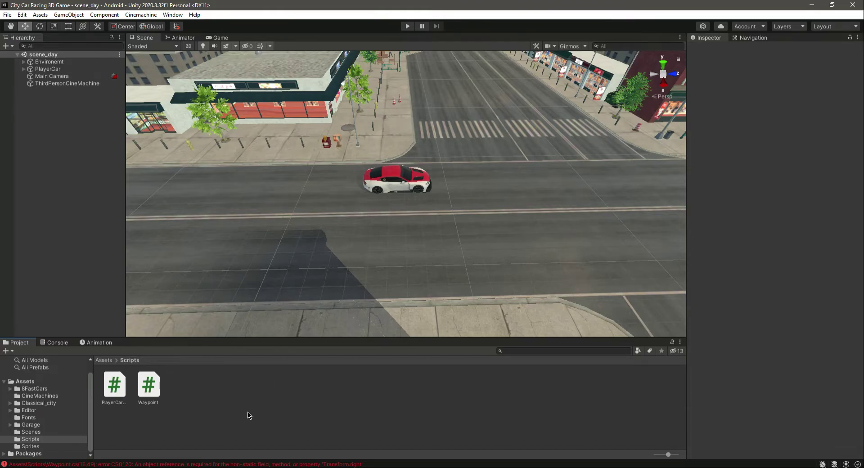
{"action": "mouse_move", "coordinate": [309, 467]}
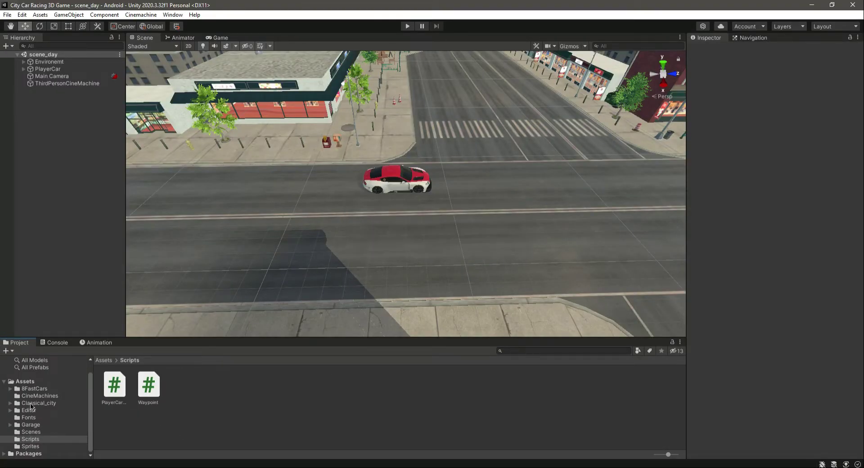
Open WaypointManagerWindow.cs from the project's Editor folder in Visual Studio Code.
{"action": "left_click", "coordinate": [29, 410]}
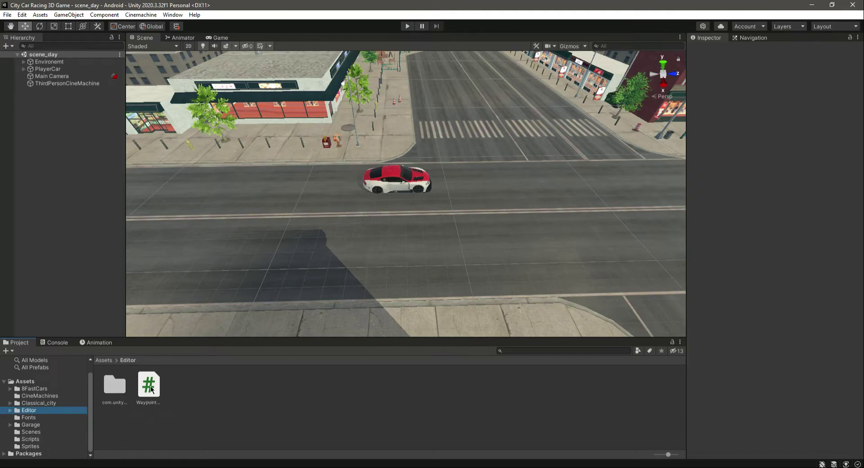
{"action": "left_click", "coordinate": [148, 384]}
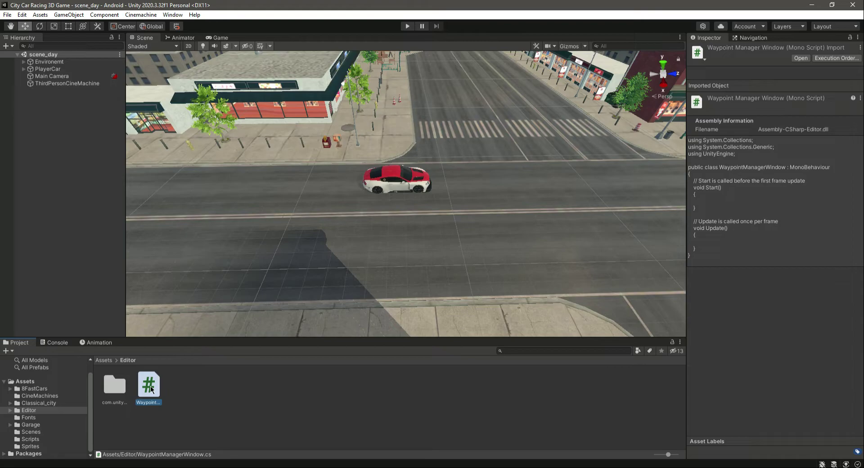
{"action": "double_click", "coordinate": [149, 384]}
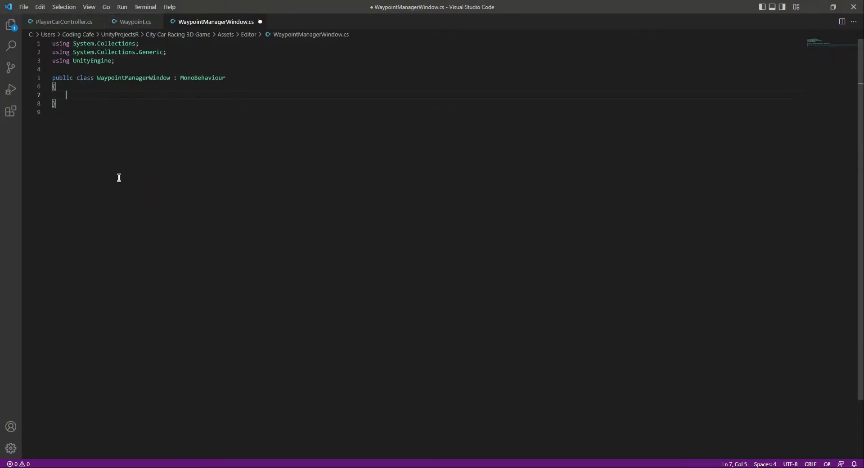
Save WaypointManagerWindow.cs with its Start and Update methods removed.
{"action": "key", "text": "ctrl+s"}
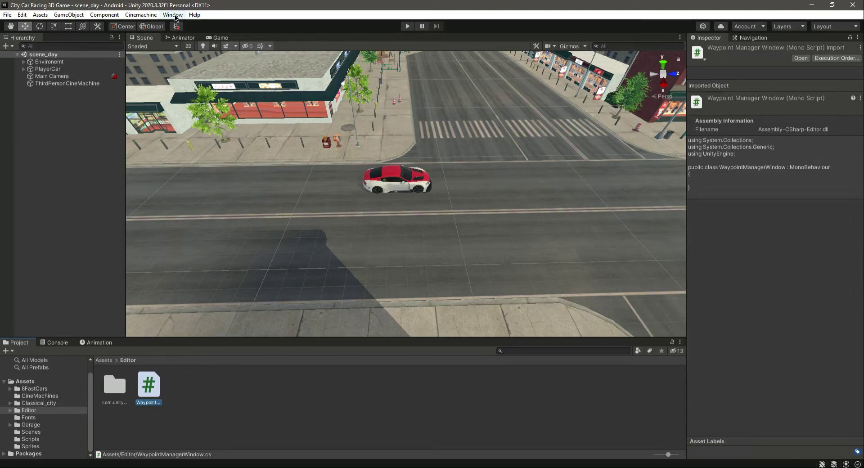
Browse Unity's Window menu to see the existing editor window commands.
{"action": "left_click", "coordinate": [173, 15]}
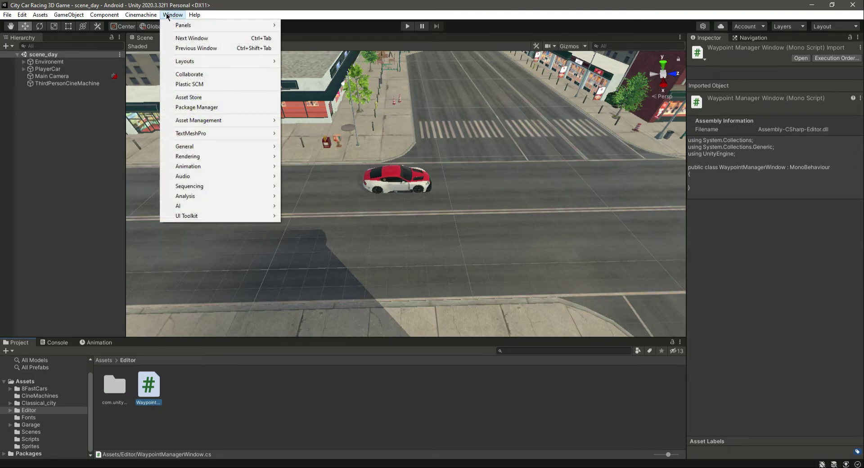
{"action": "mouse_move", "coordinate": [220, 205]}
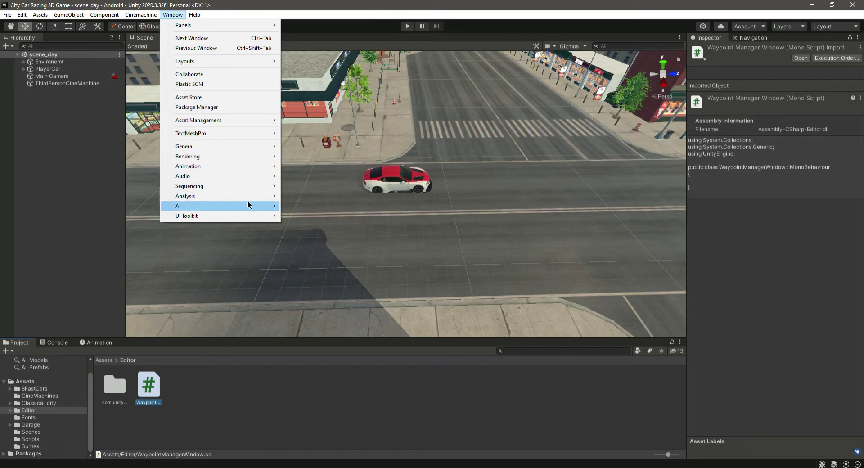
{"action": "mouse_move", "coordinate": [214, 189]}
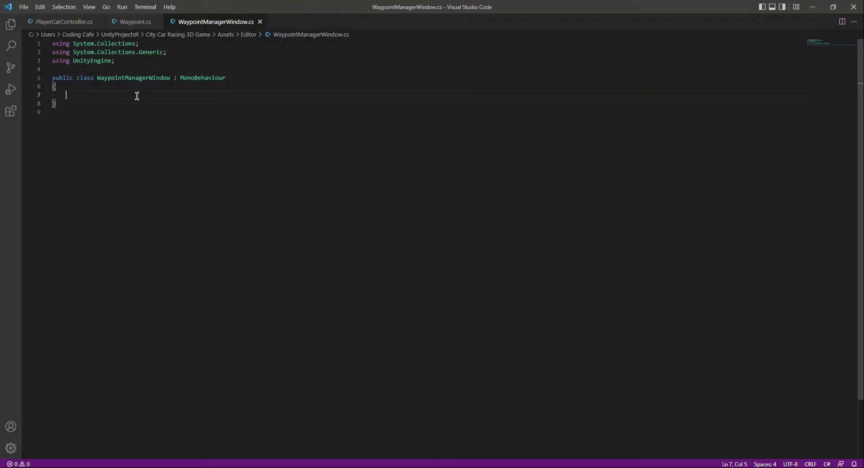
Add [MenuItem("Window/Waypoints Editor Tools")] inside the WaypointManagerWindow class.
{"action": "type", "text": "[Menu]"}
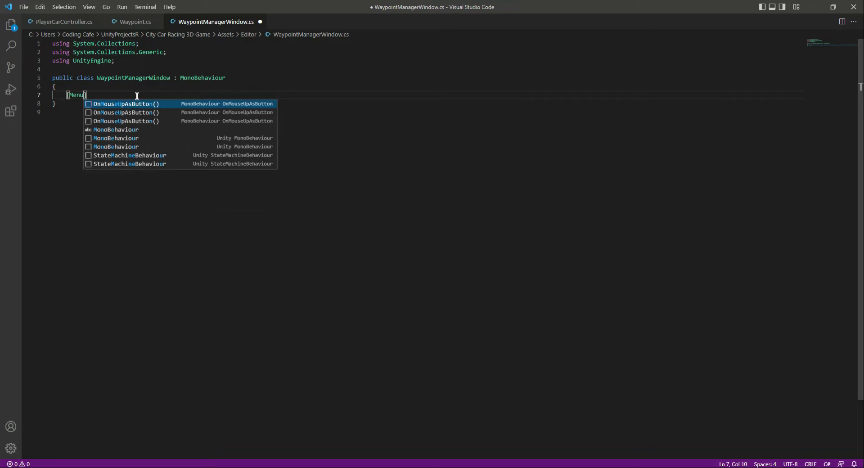
{"action": "type", "text": "Item"}
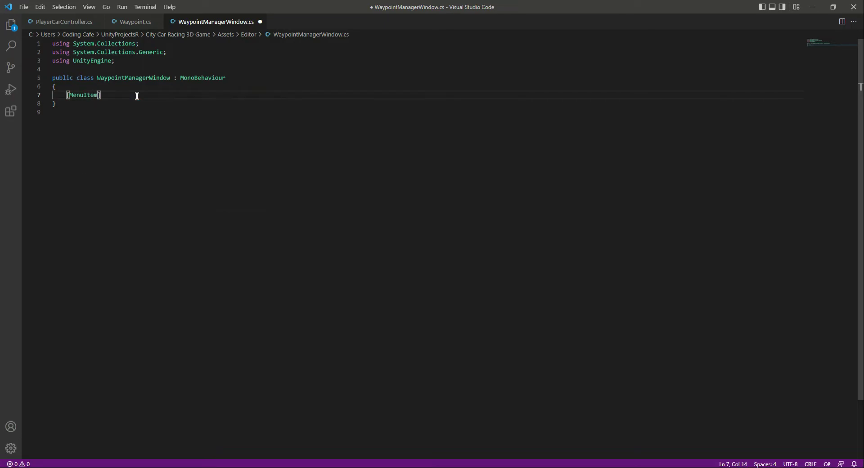
{"action": "type", "text": "()"}
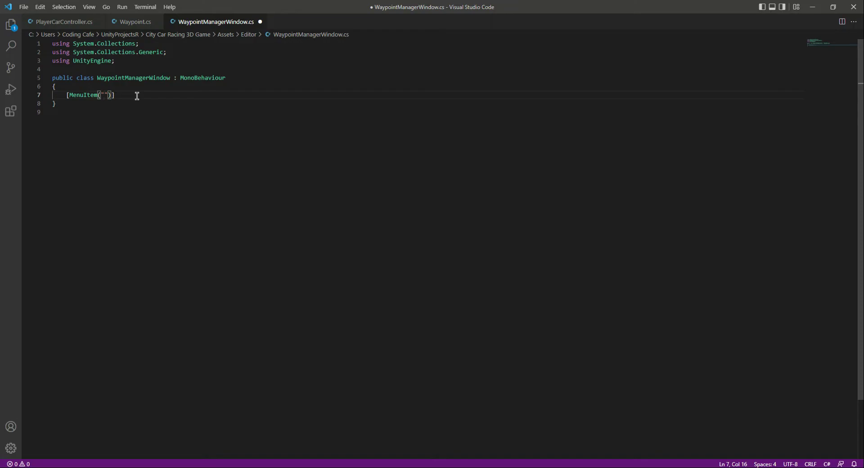
{"action": "type", "text": "Window"}
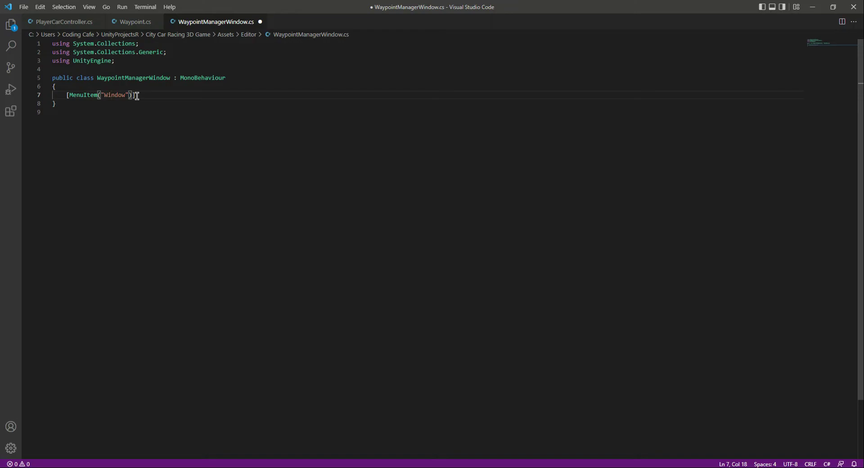
{"action": "type", "text": "/Waypoints Editor"}
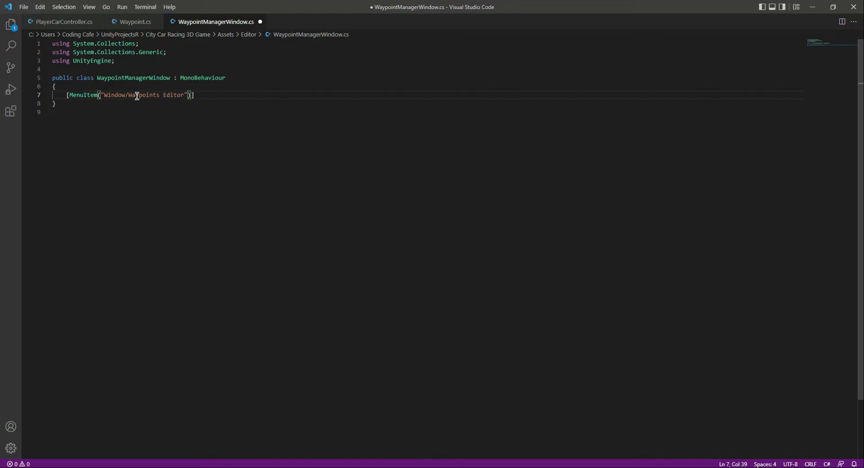
{"action": "type", "text": "Tool"}
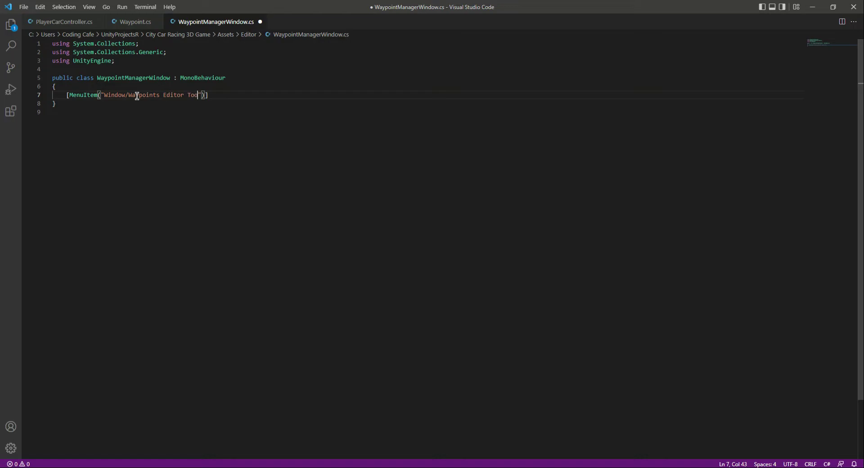
{"action": "type", "text": "ls"}
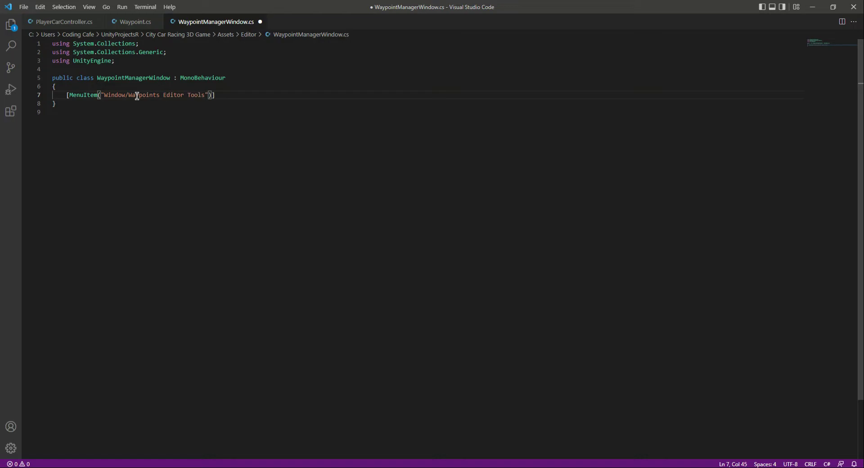
{"action": "type", "text": "p"}
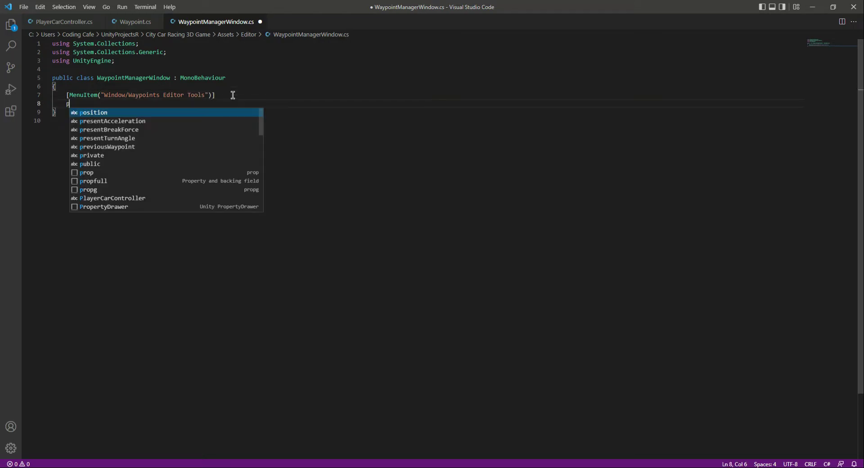
Write a public static void ShowWindow method calling GetWindow<WaypointManagerWindow>.
{"action": "type", "text": "ublic s"}
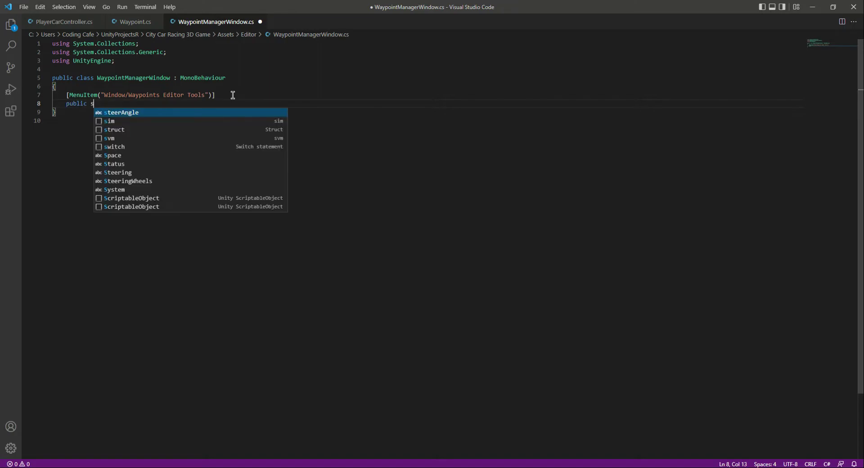
{"action": "type", "text": "tatic"}
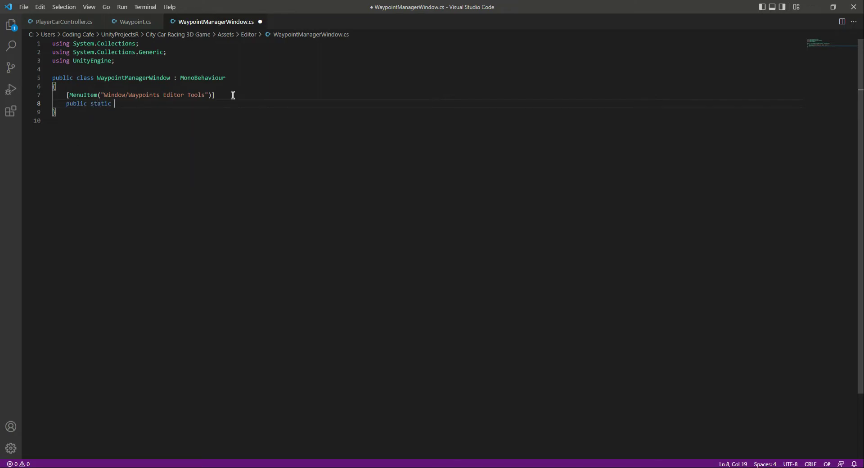
{"action": "type", "text": "void"}
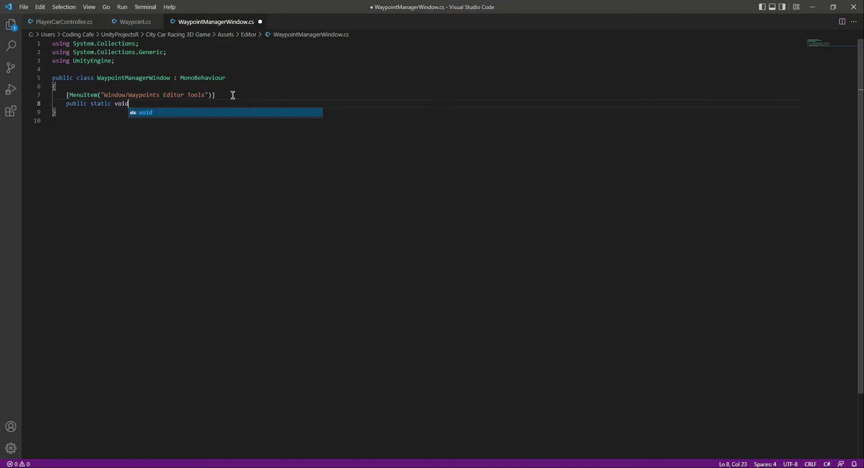
{"action": "type", "text": "Show"}
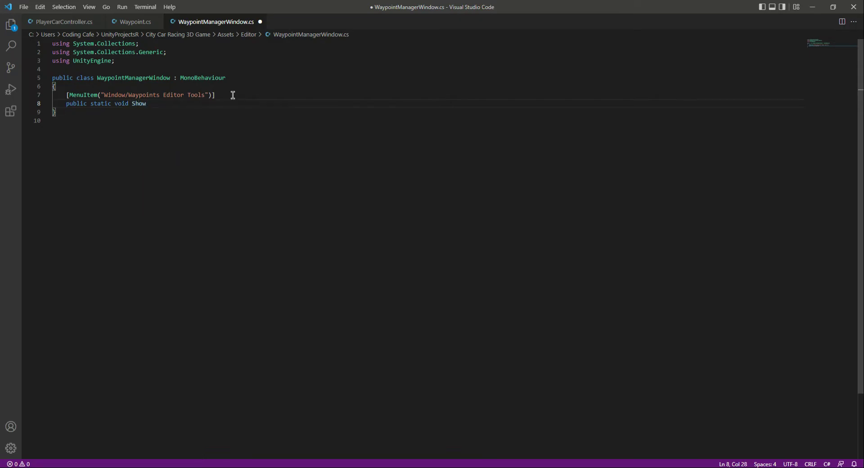
{"action": "type", "text": "Window"}
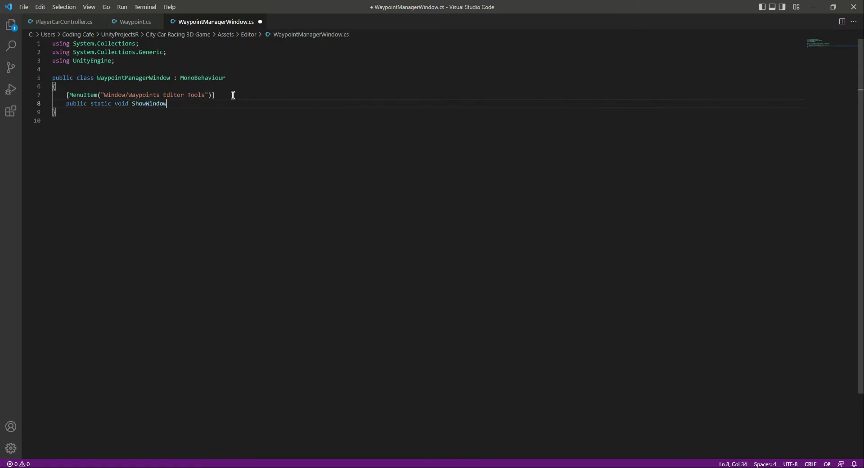
{"action": "type", "text": "()"}
{"action": "type", "text": "{"}
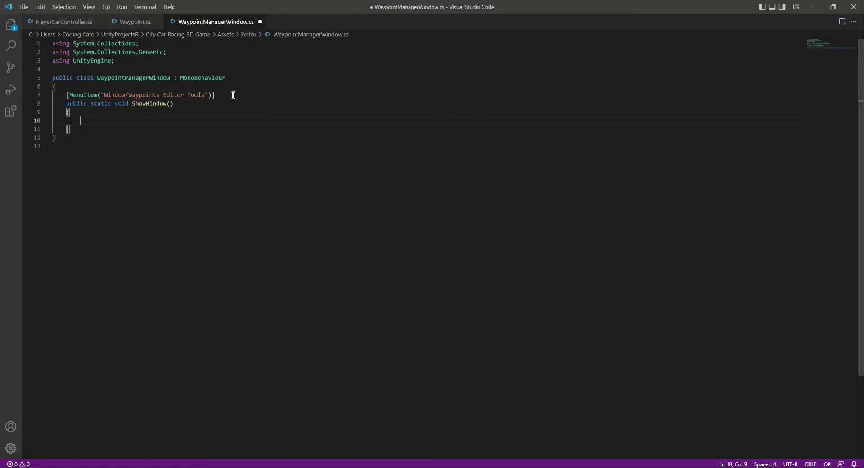
{"action": "type", "text": "GetWIndow"}
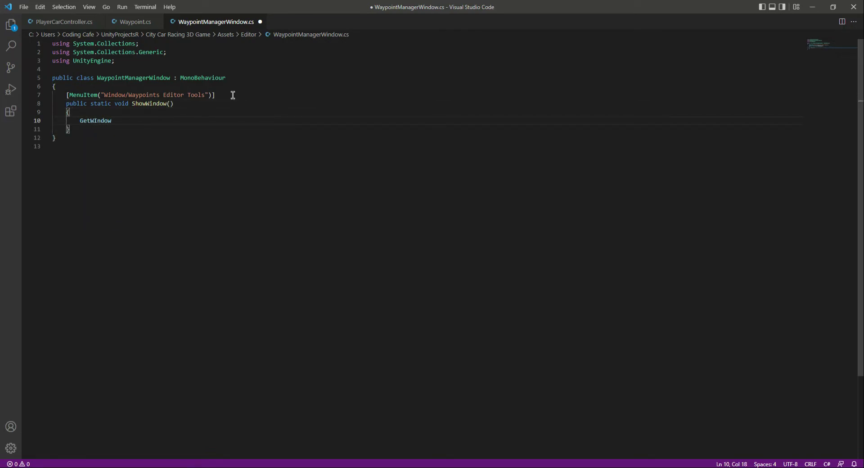
{"action": "type", "text": "<>"}
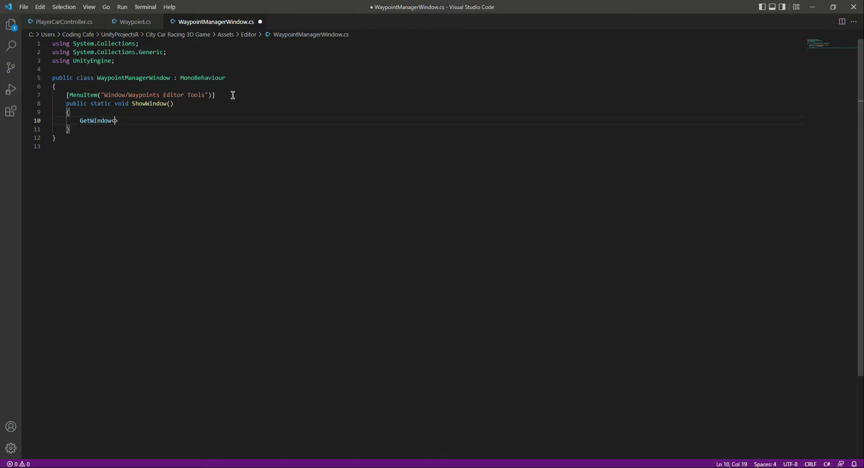
{"action": "type", "text": "WaypointManagerWindow"}
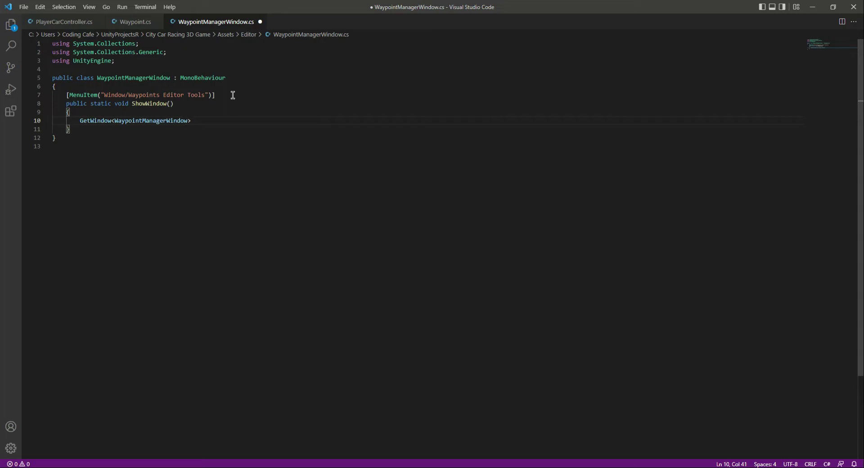
Pass the title "Waypoints Editor Tools" to GetWindow, copied from the MenuItem string, and save.
{"action": "type", "text": "(\"\")"}
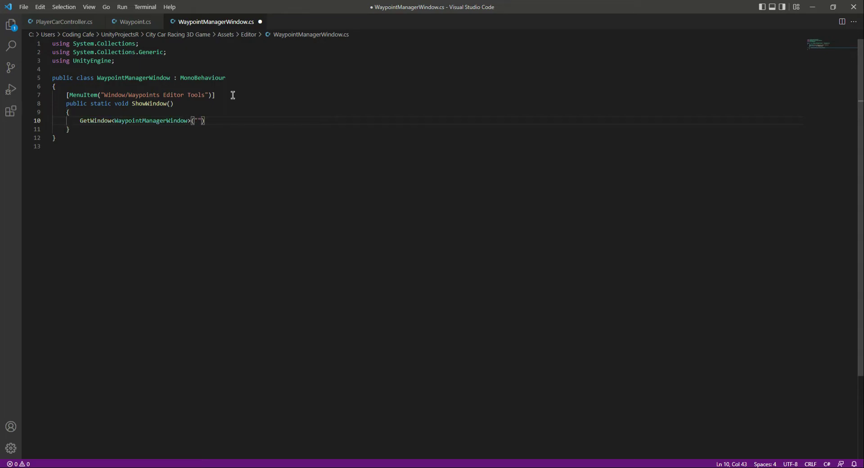
{"action": "left_click_drag", "start_coordinate": [128, 95], "coordinate": [204, 95]}
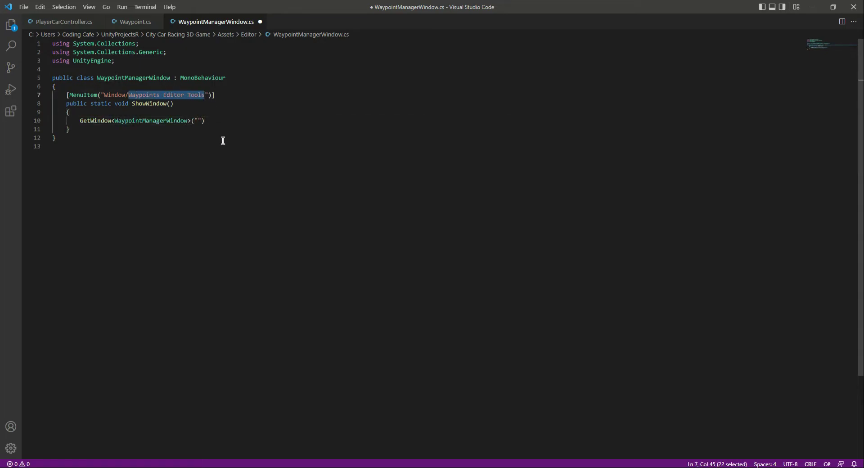
{"action": "type", "text": "Waypoints Editor Tools"}
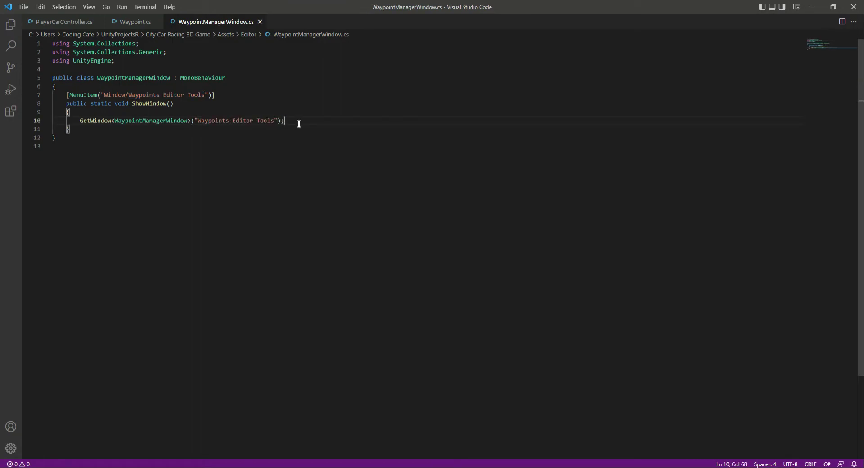
{"action": "type", "text": "us"}
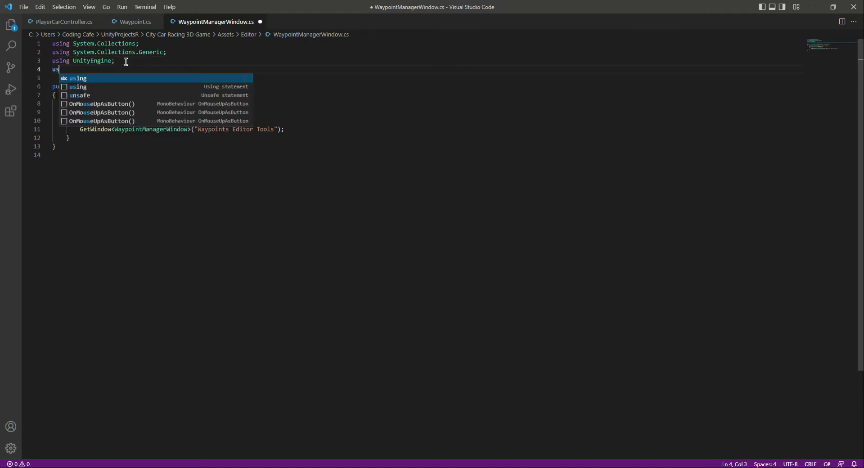
Add 'using UnityEditor;' to the script's imports and save.
{"action": "type", "text": "U"}
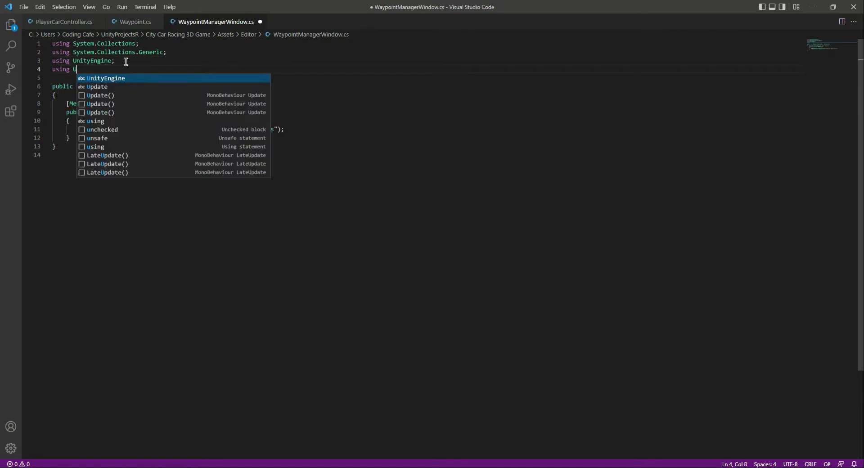
{"action": "type", "text": "nity"}
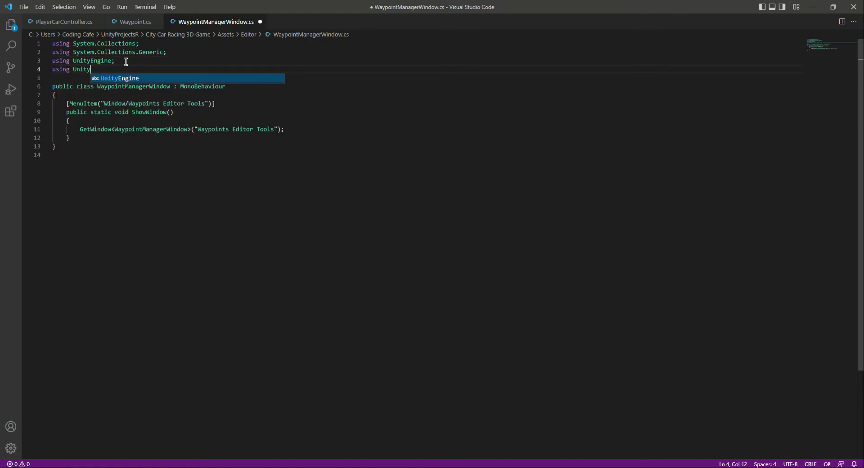
{"action": "type", "text": "E"}
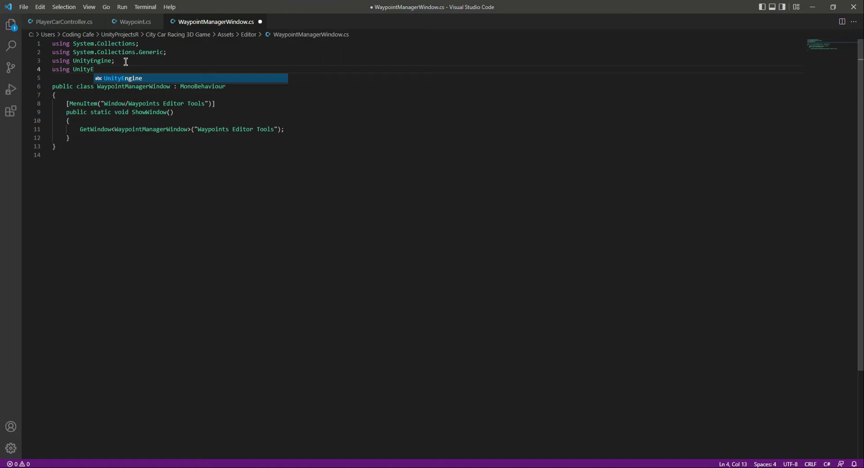
{"action": "type", "text": "ditor;"}
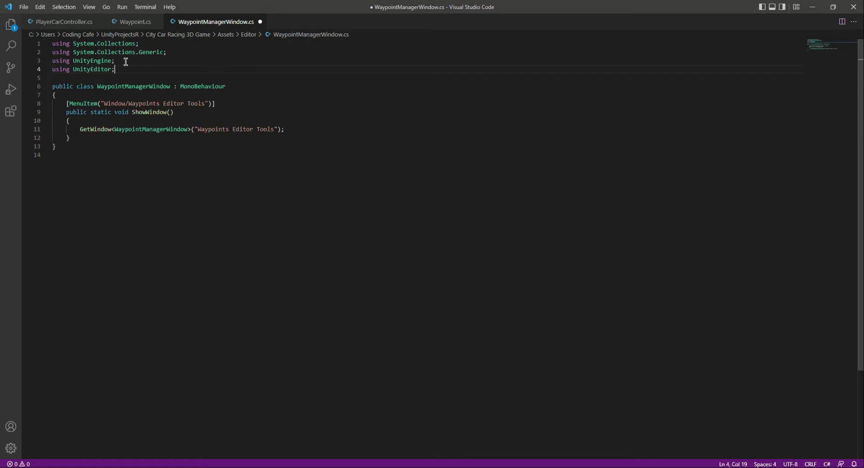
{"action": "key", "text": "ctrl+s"}
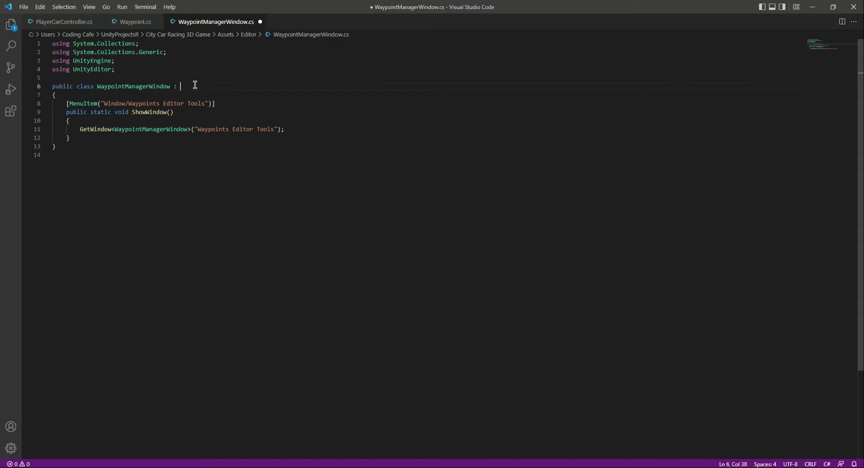
Make WaypointManagerWindow inherit from EditorWindow instead of MonoBehaviour and save.
{"action": "type", "text": "Editor"}
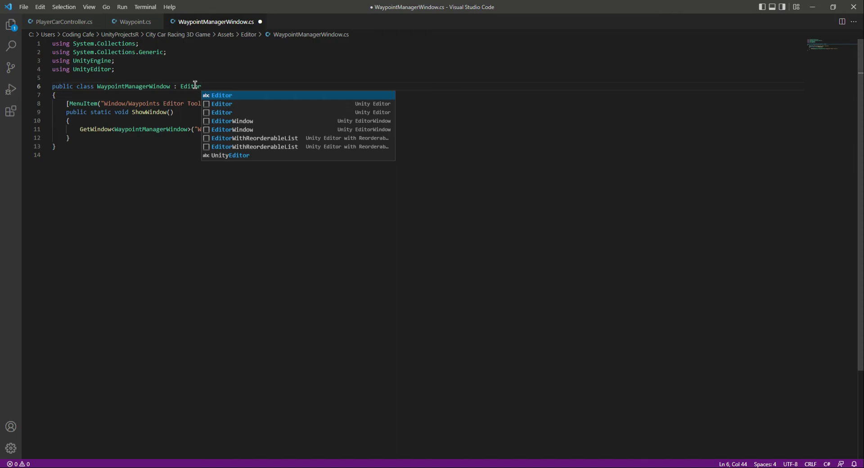
{"action": "type", "text": "Window"}
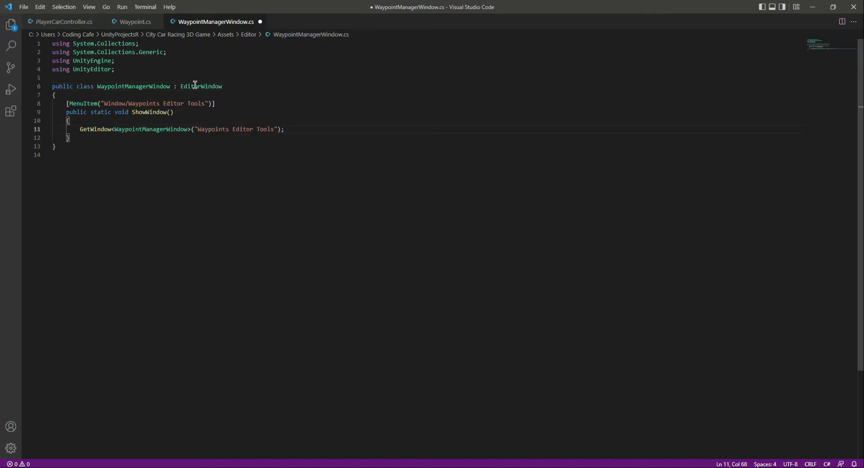
{"action": "key", "text": "ctrl+s"}
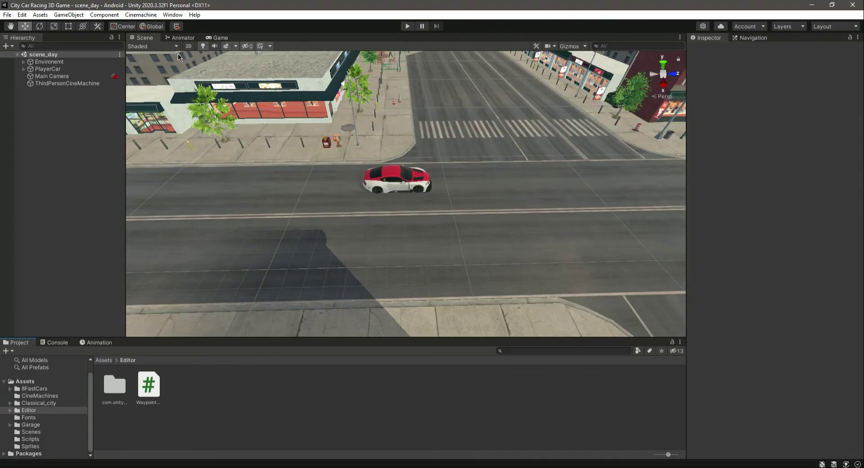
Open Waypoints Editor Tools from Unity's Window menu.
{"action": "left_click", "coordinate": [173, 14]}
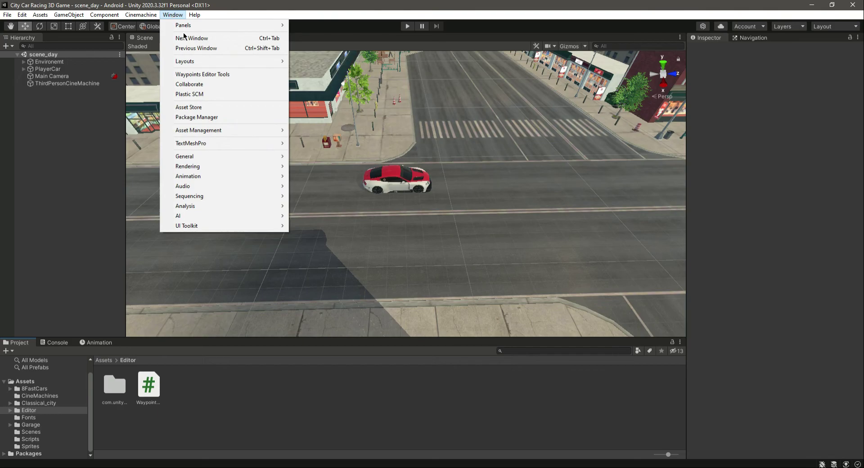
{"action": "mouse_move", "coordinate": [203, 74]}
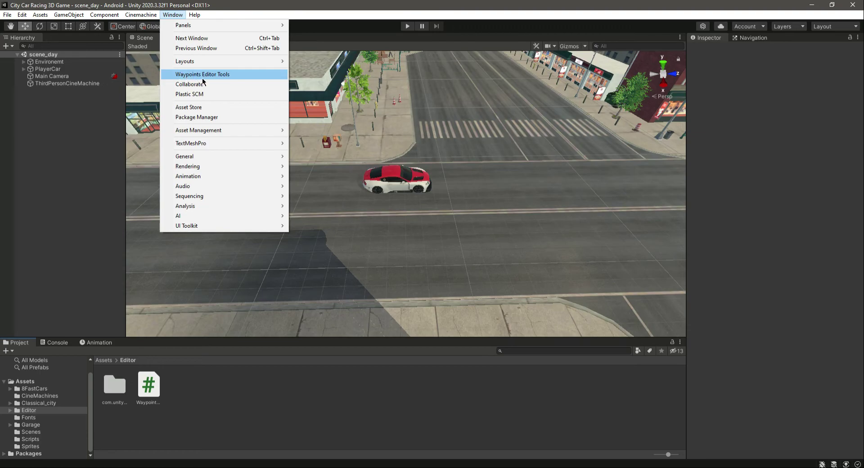
{"action": "left_click", "coordinate": [203, 74]}
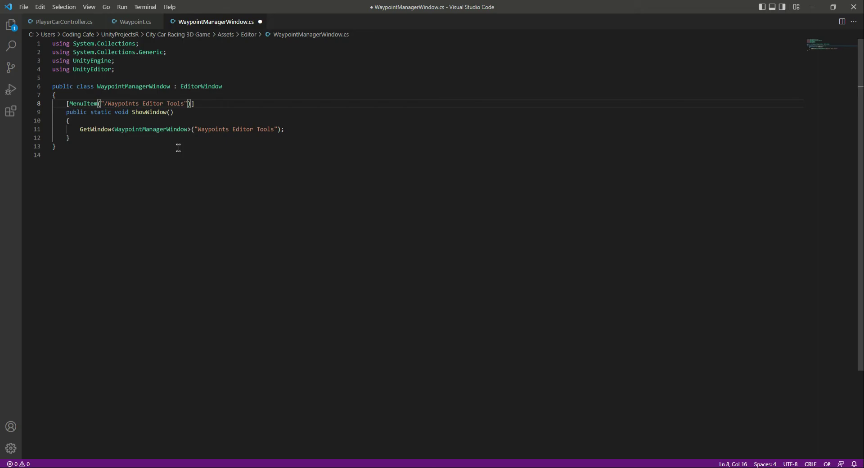
Change the MenuItem path to "Waypoint/Waypoints Editor Tools" and save.
{"action": "type", "text": "Waypoint"}
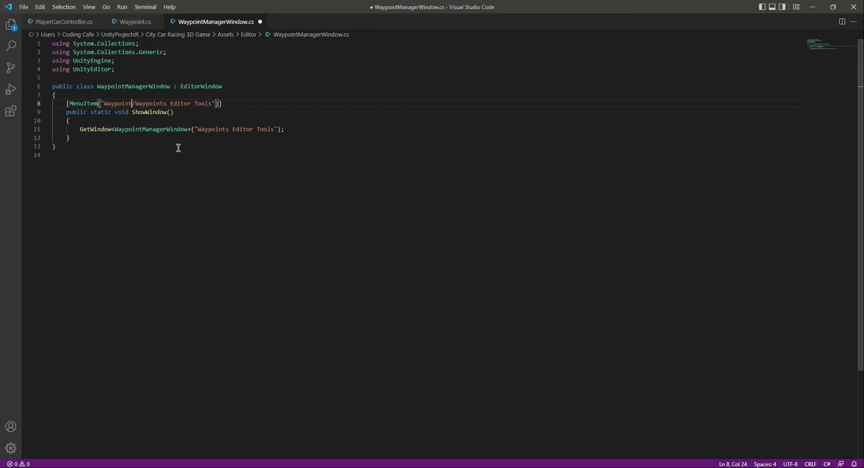
{"action": "key", "text": "ctrl+s"}
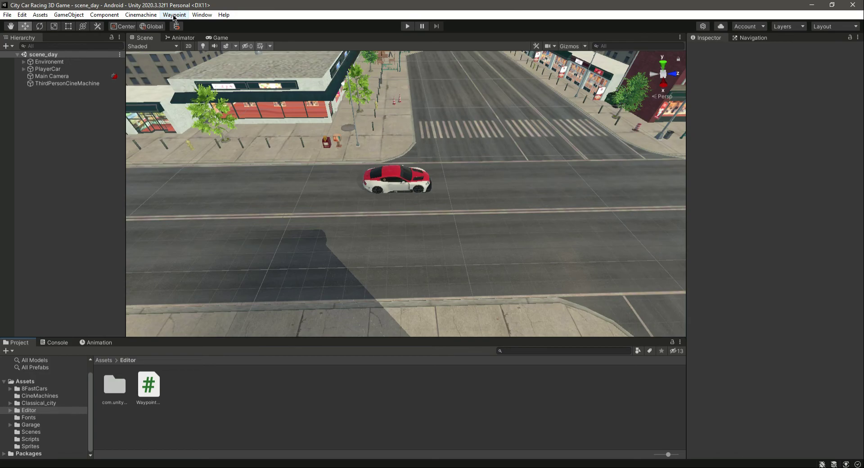
Open the empty Waypoints Editor Tools window from the new Waypoint menu and close it.
{"action": "left_click", "coordinate": [174, 14]}
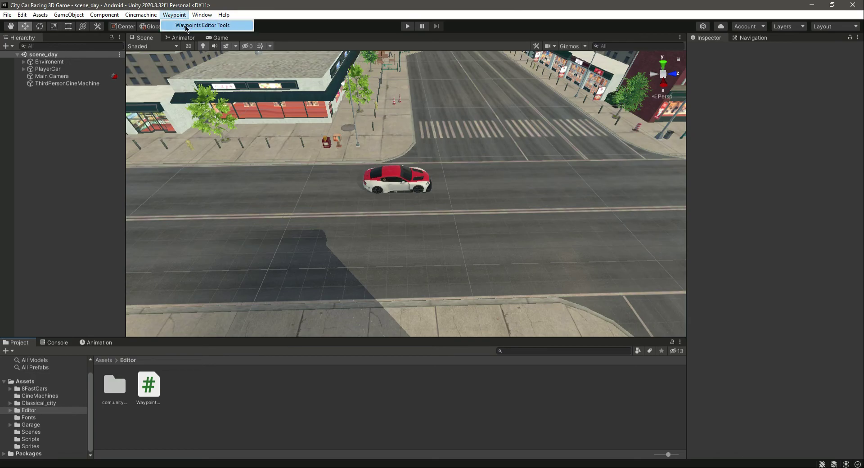
{"action": "left_click", "coordinate": [203, 25]}
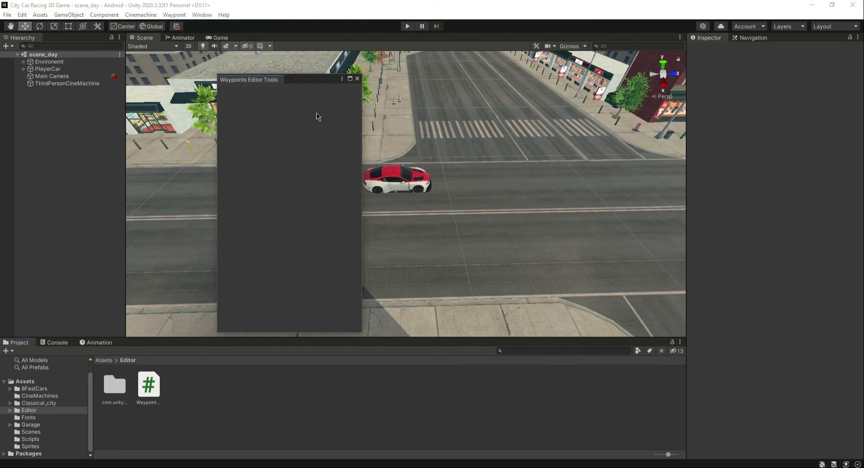
{"action": "left_click", "coordinate": [357, 79]}
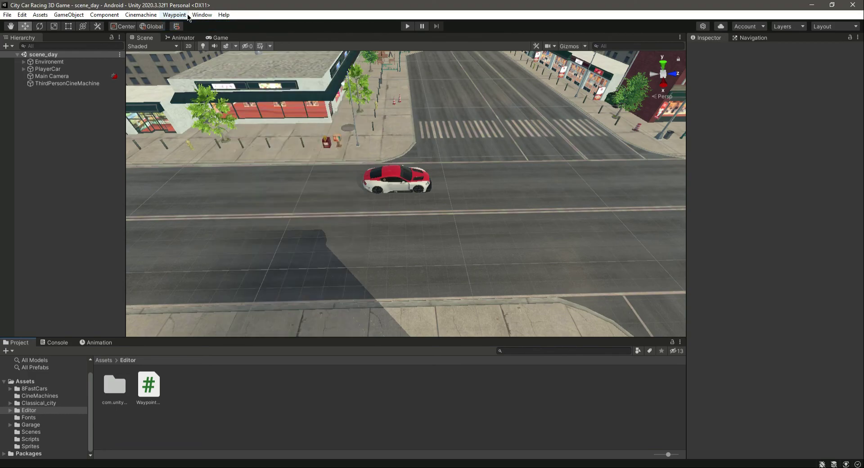
{"action": "mouse_move", "coordinate": [202, 14]}
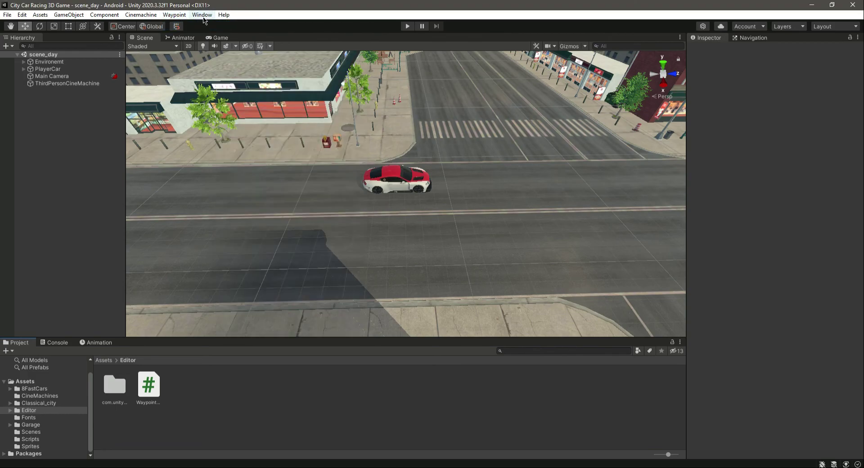
Check the Window menu no longer lists the tool, then return to the script.
{"action": "left_click", "coordinate": [201, 14]}
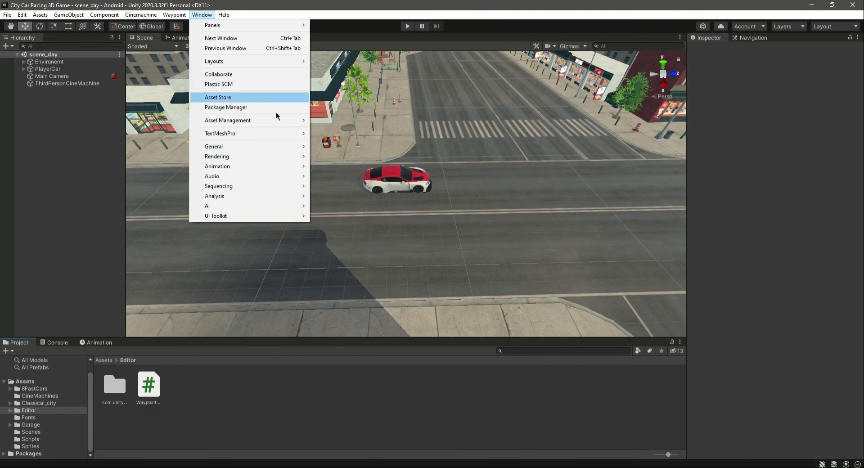
{"action": "left_click", "coordinate": [174, 14]}
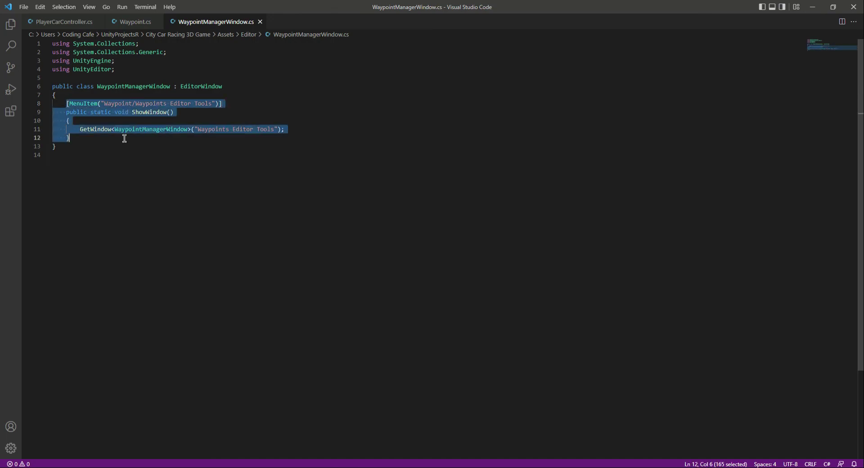
{"action": "left_click", "coordinate": [124, 138]}
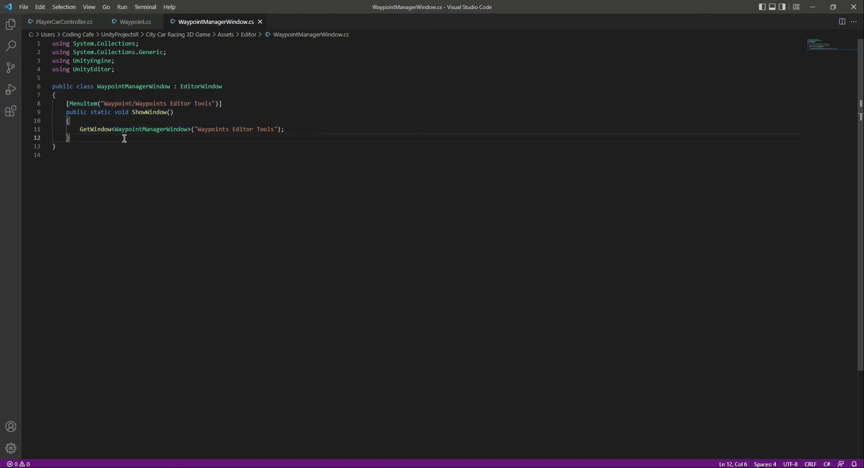